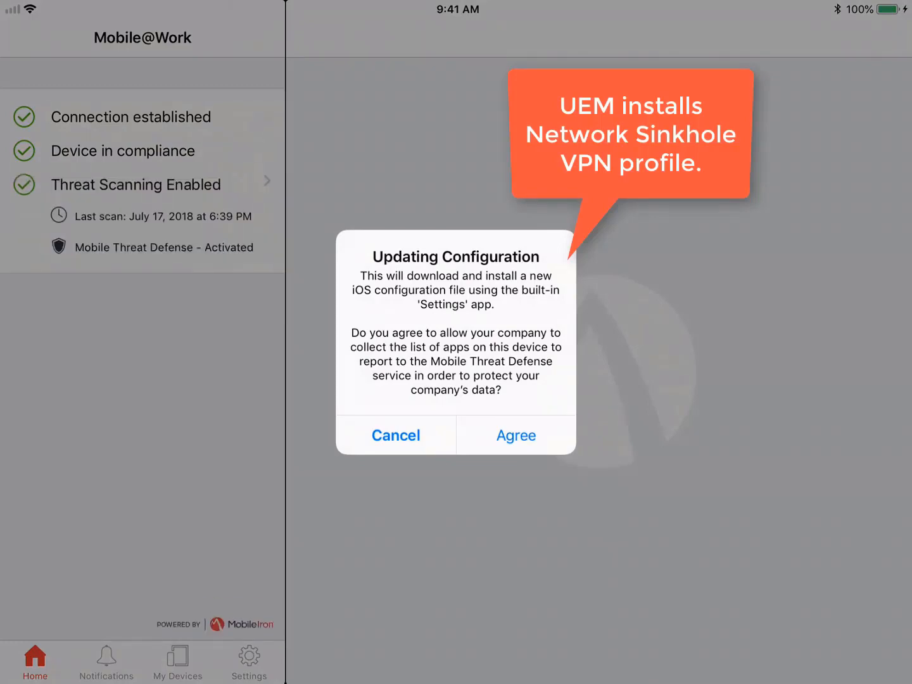
Step: Agree in Mobile@Work, install the Profile Service profile and accept its management warning
left_click(515, 436)
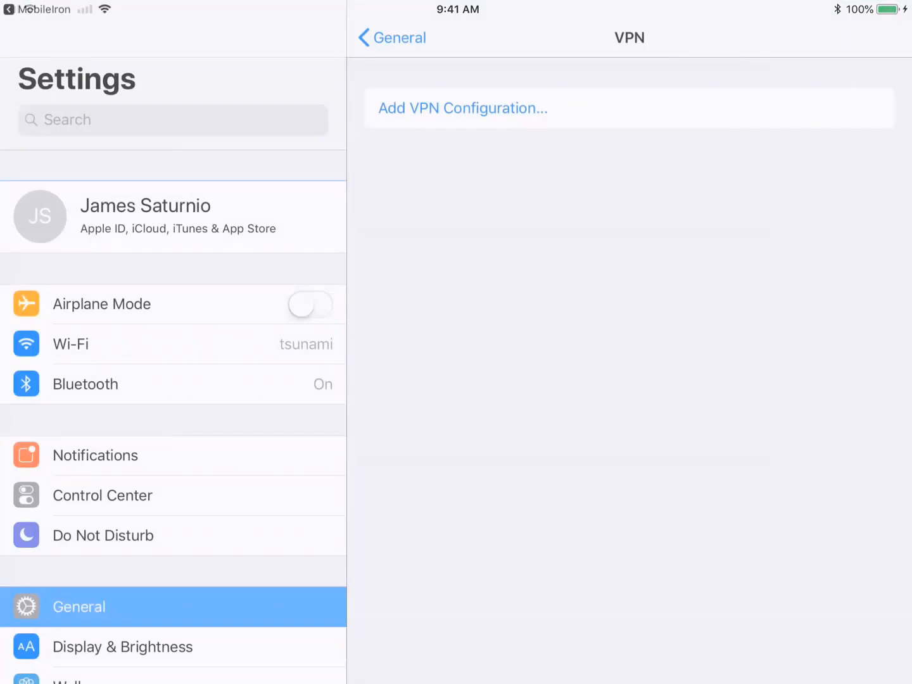
left_click(463, 108)
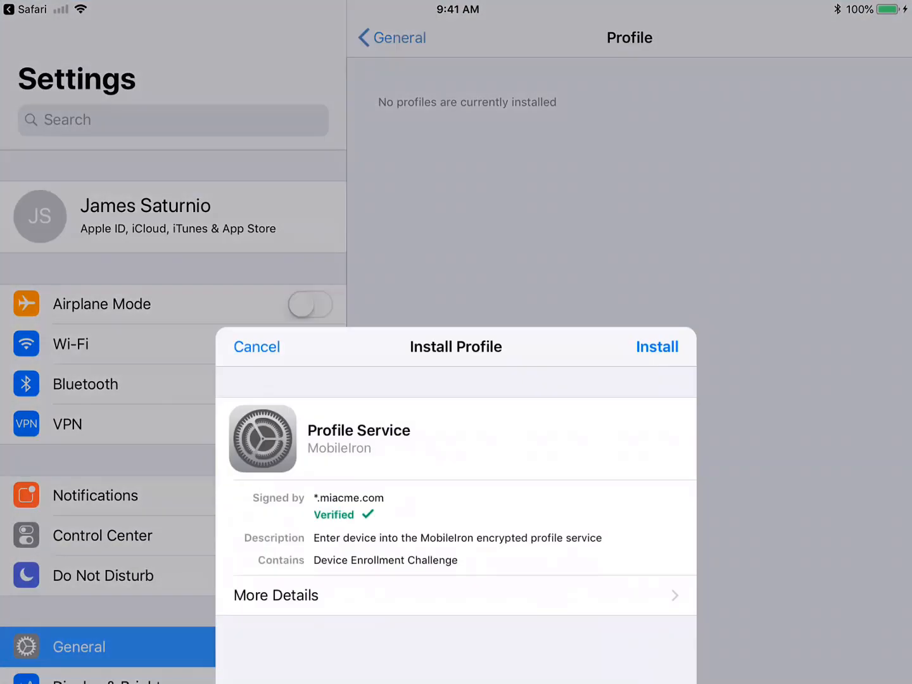
left_click(657, 347)
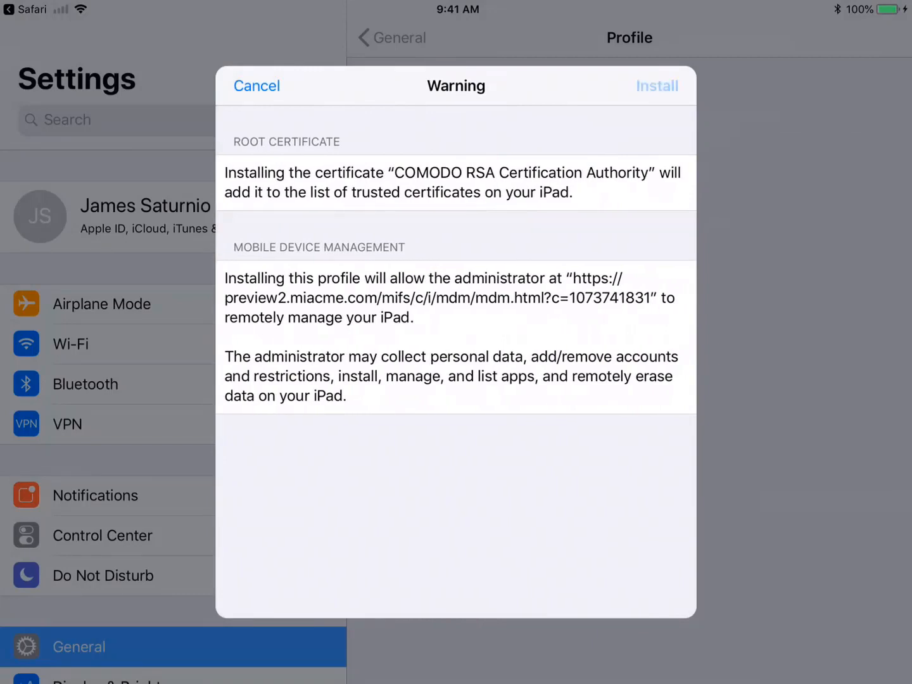
left_click(656, 86)
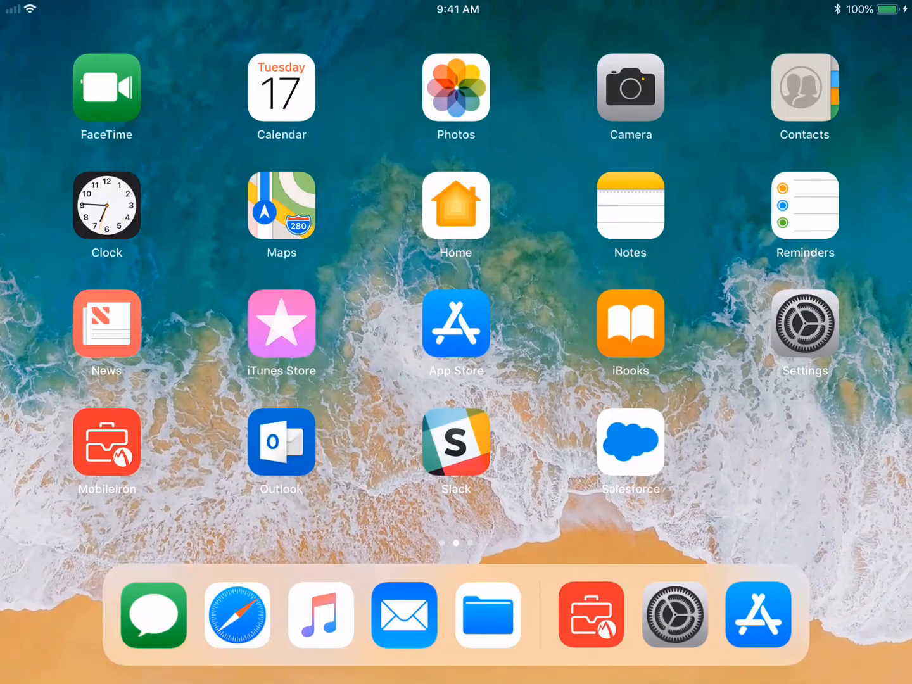
Step: Open Settings from the home screen and show the Wi-Fi network list
left_click(106, 441)
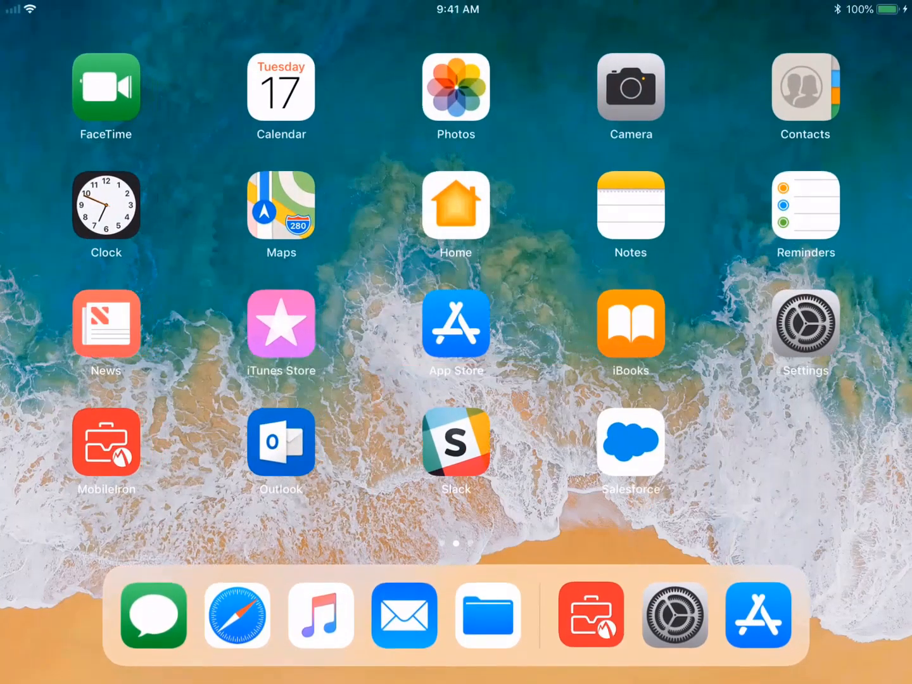
left_click(806, 325)
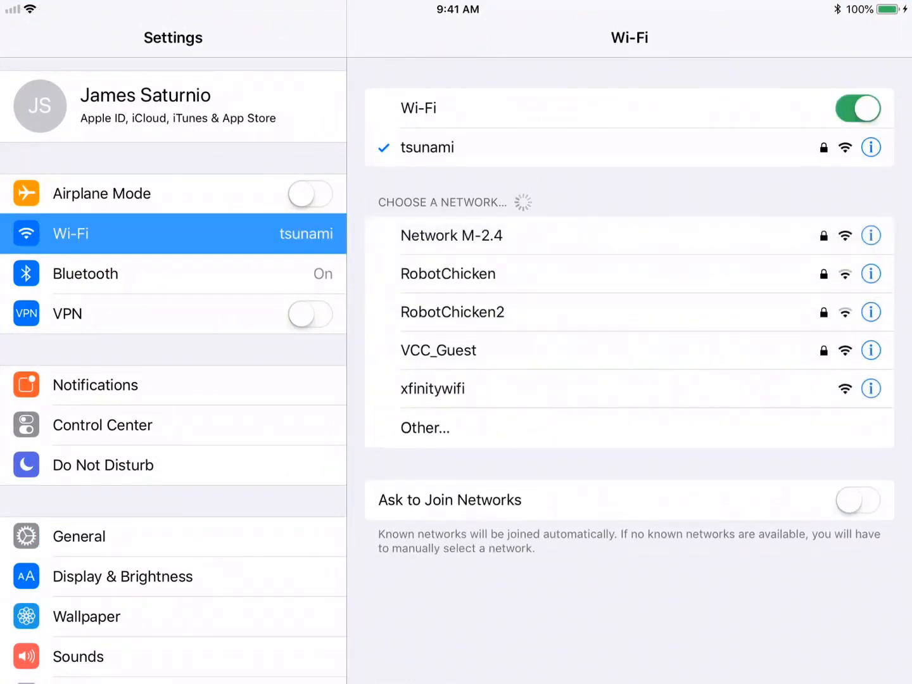
Step: Join the open xfinitywifi network and wait for it to connect, bringing the VPN on
left_click(434, 387)
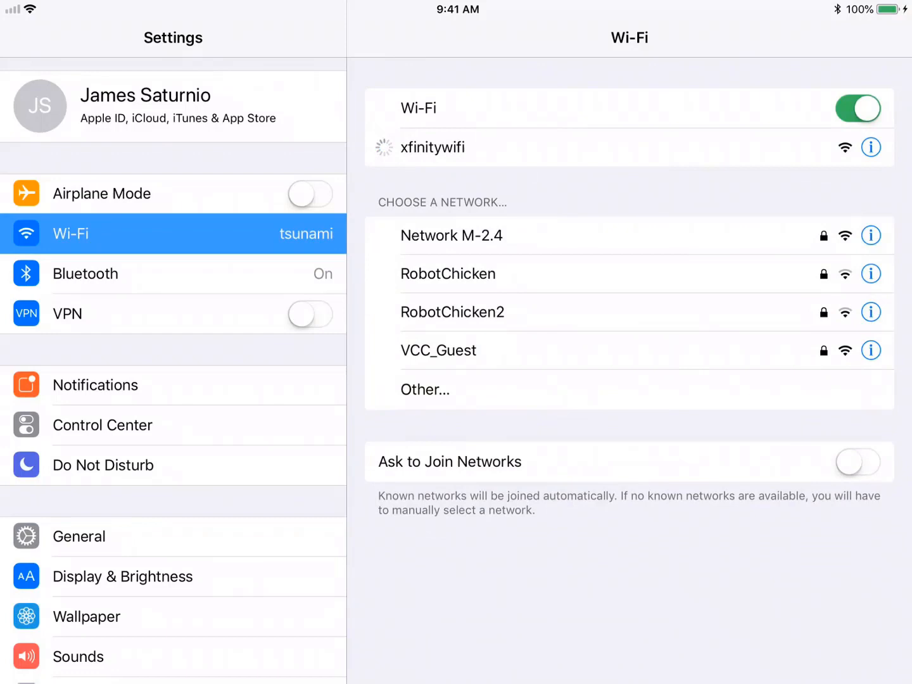
left_click(434, 147)
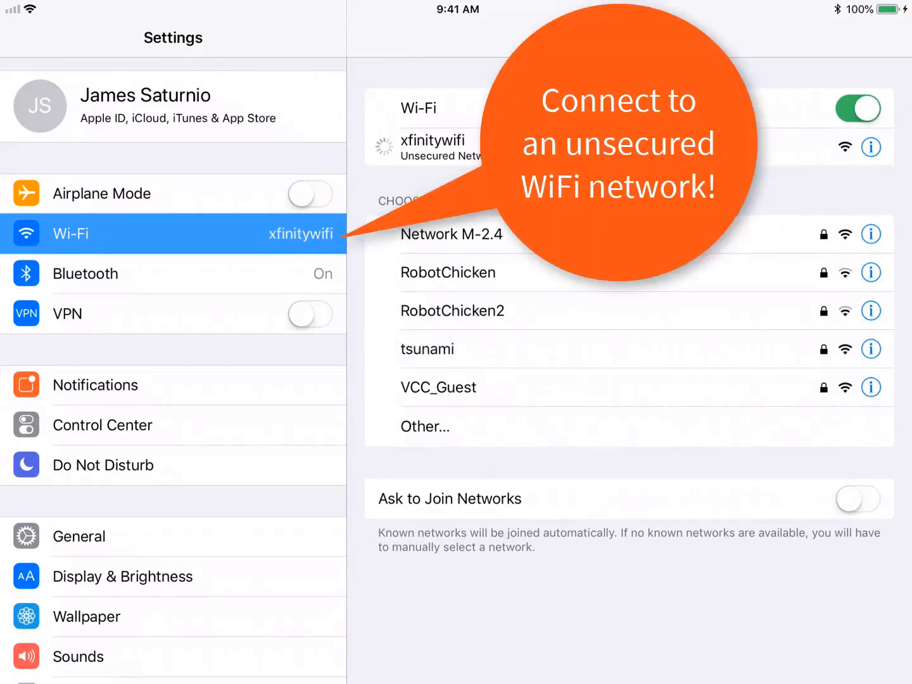
left_click(433, 147)
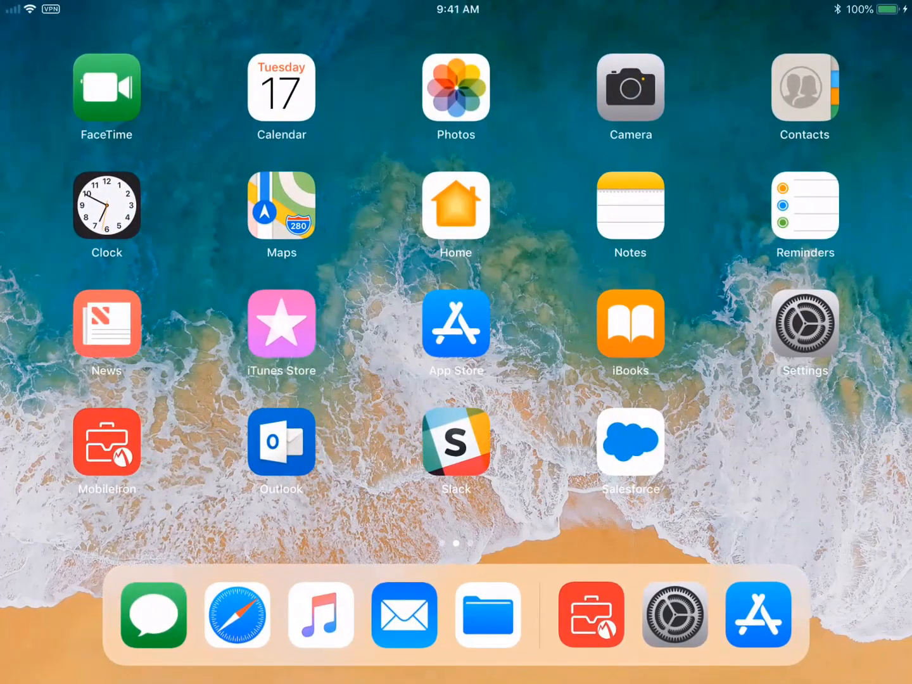
left_click(237, 615)
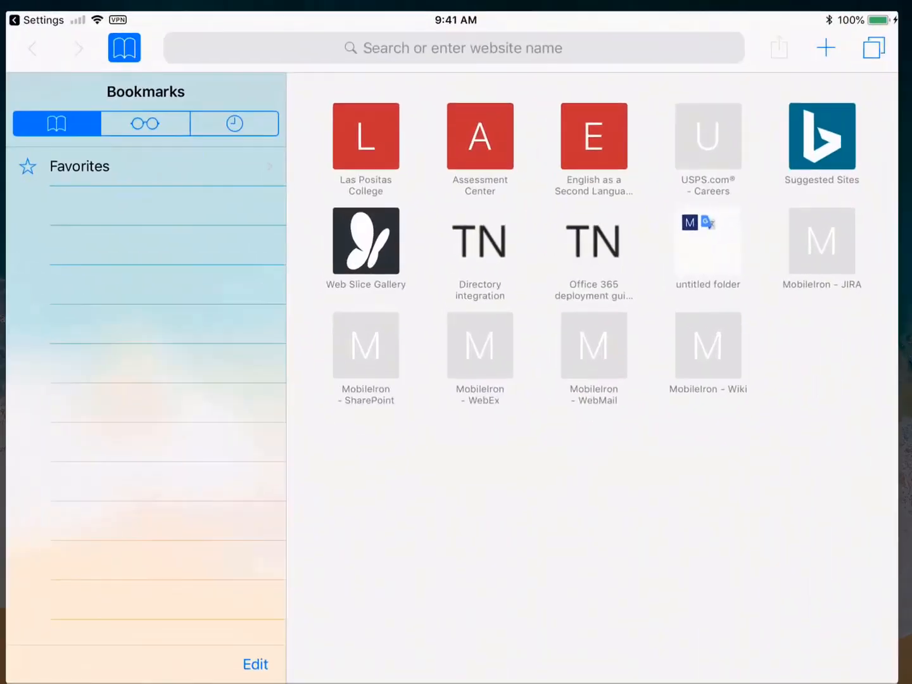
type("www.mobi")
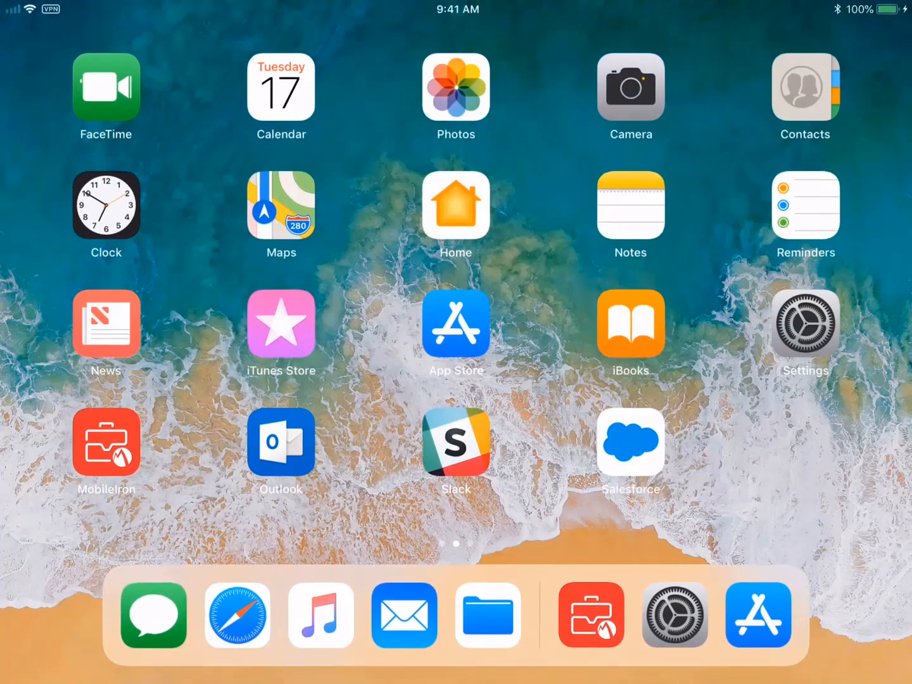
left_click(106, 441)
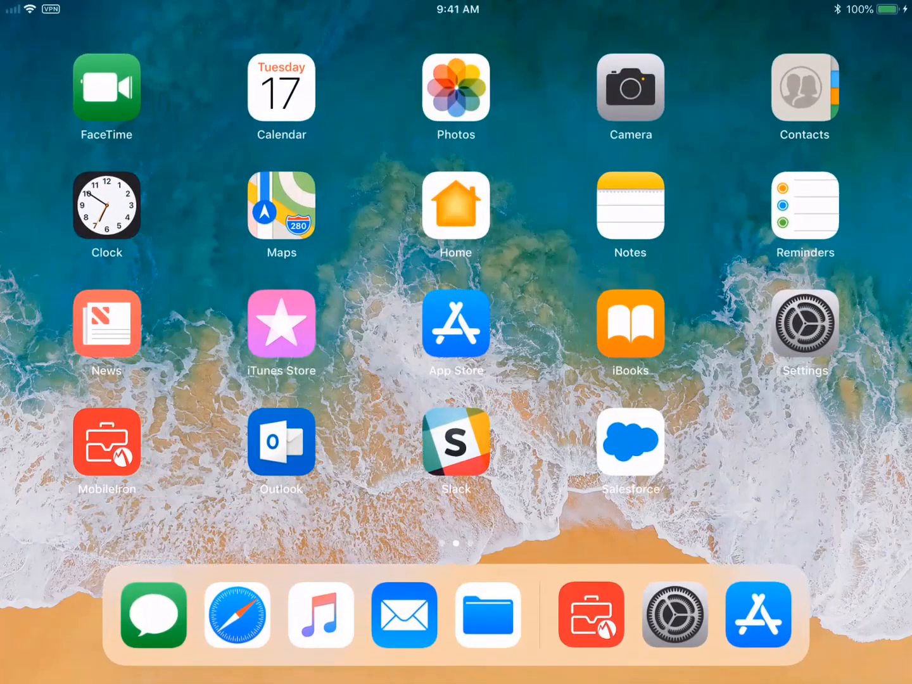
Step: Forget the xfinitywifi network and join the secured tsunami network instead
left_click(804, 332)
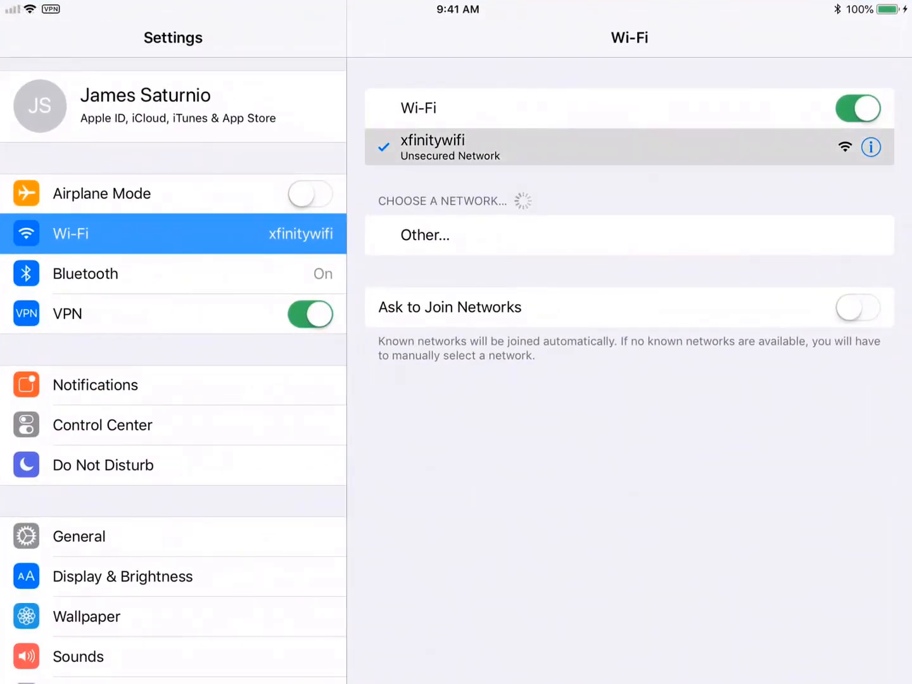
left_click(870, 147)
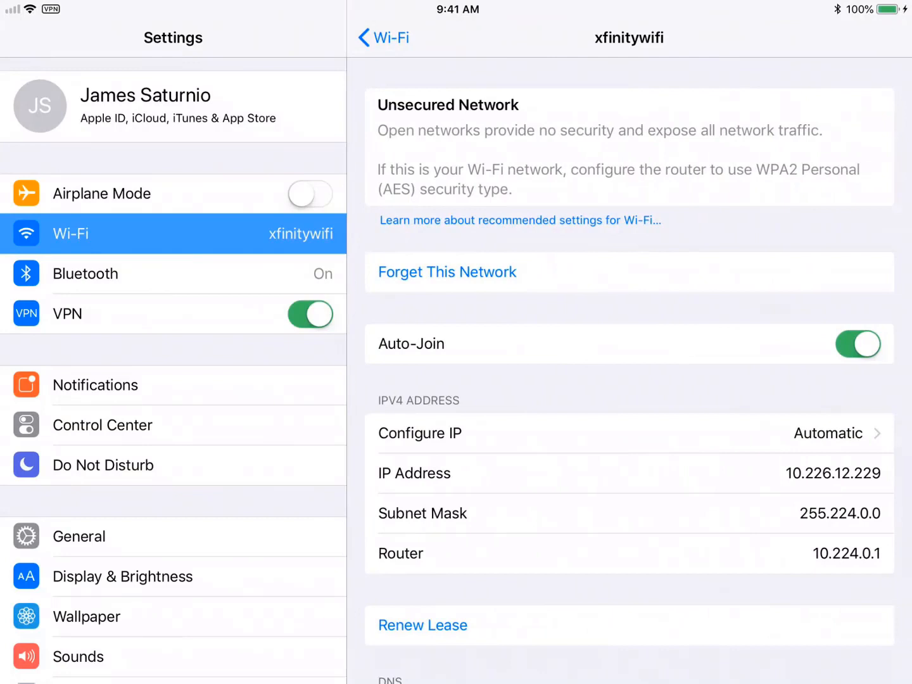
left_click(383, 38)
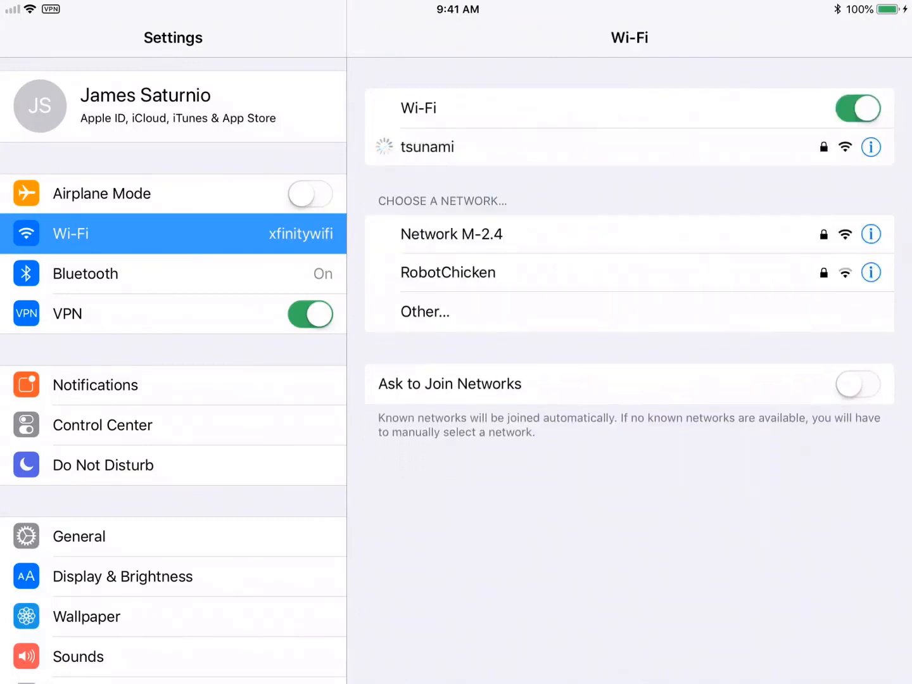
left_click(428, 147)
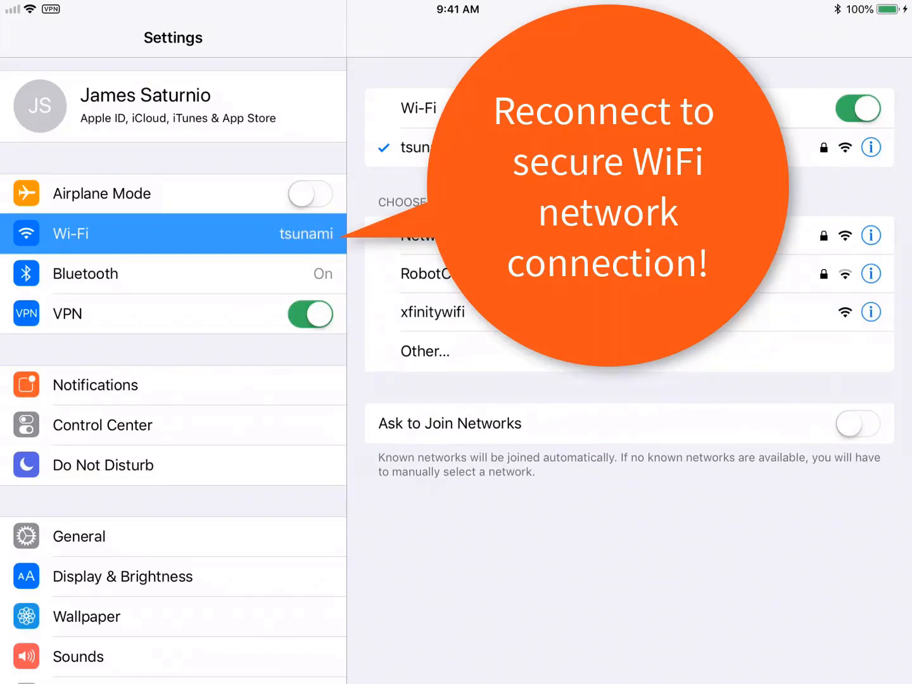
Step: Confirm the VPN toggle is off, then reload mobileiron.com in Safari
left_click(309, 314)
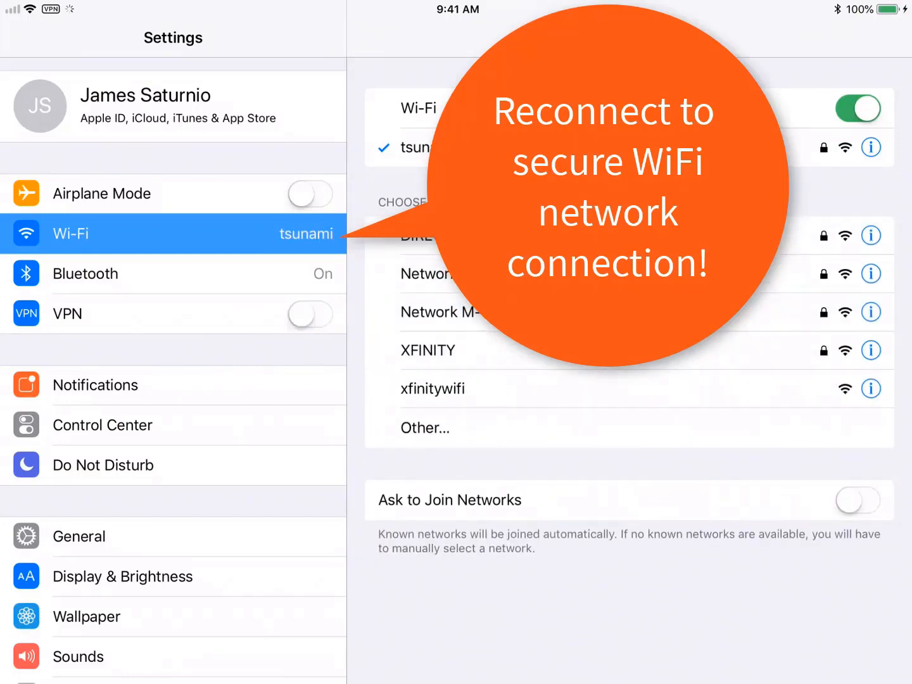
left_click(309, 314)
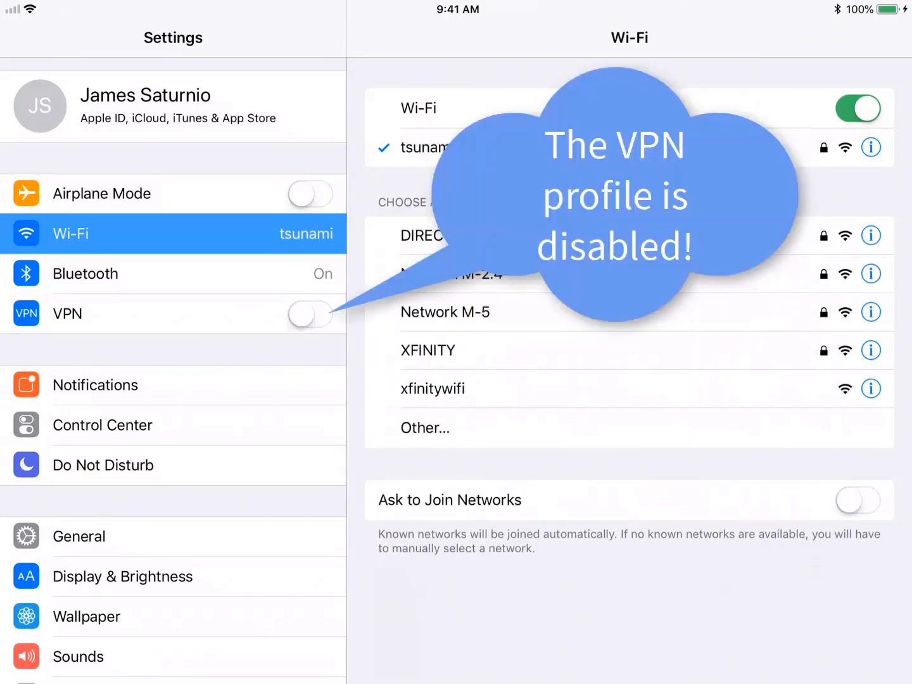
key("home")
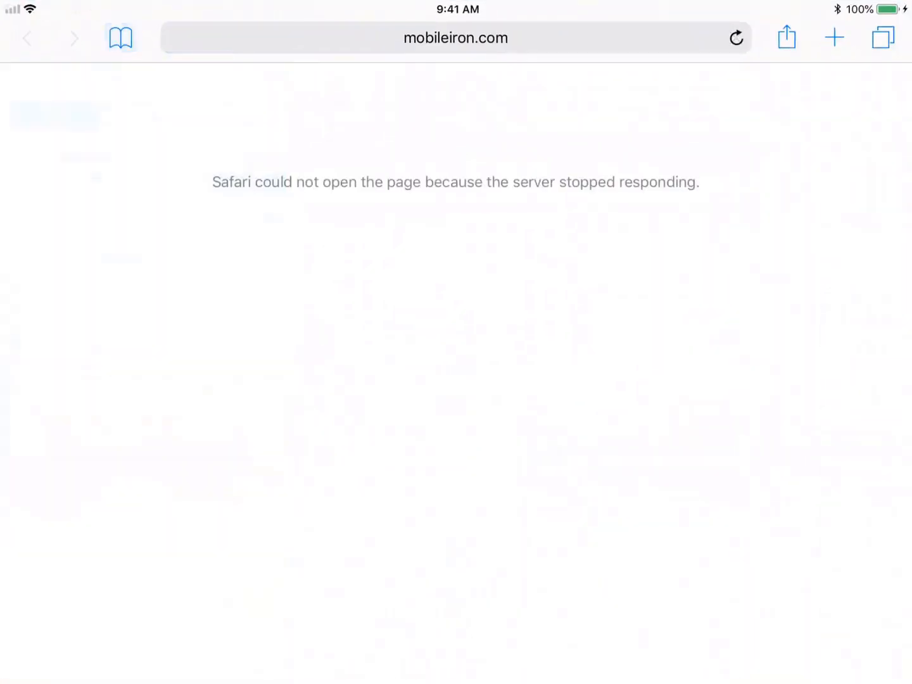
left_click(737, 38)
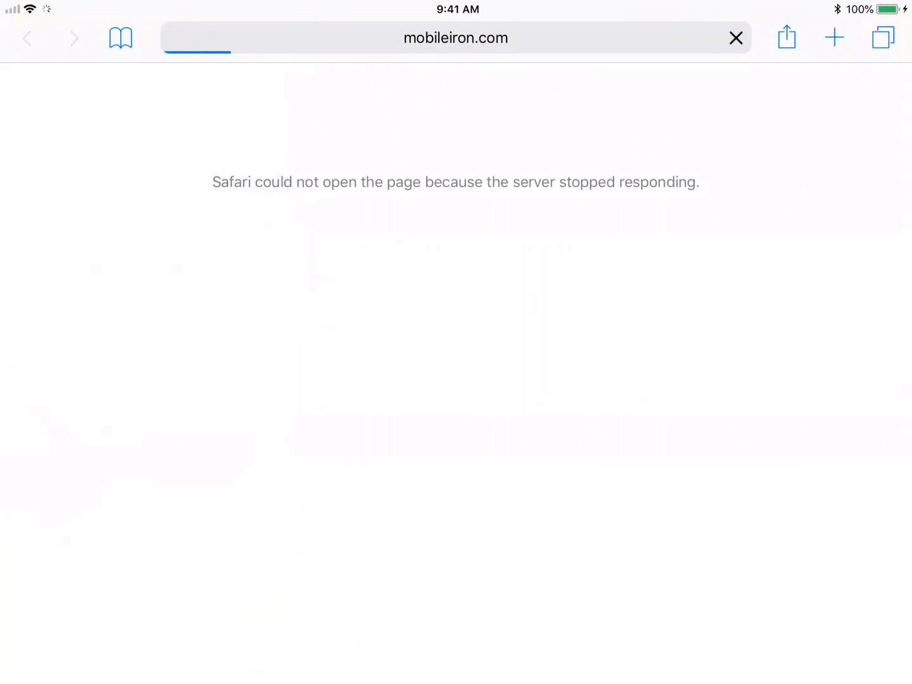